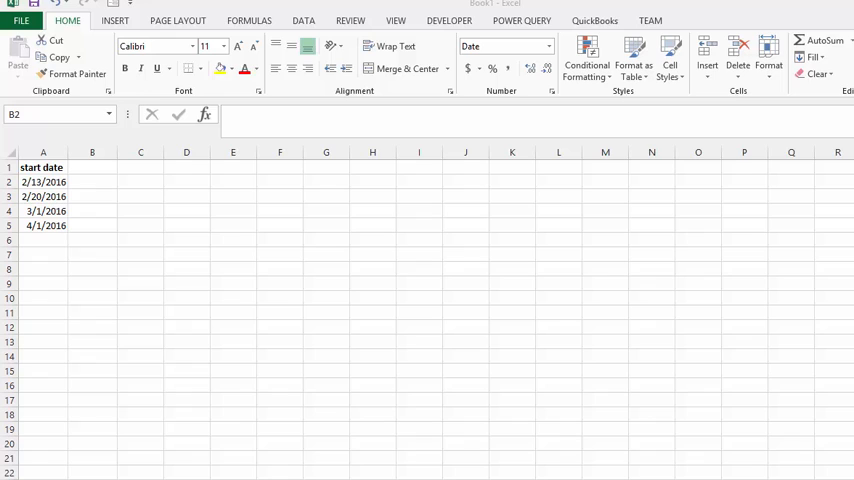
mouse_move(160, 200)
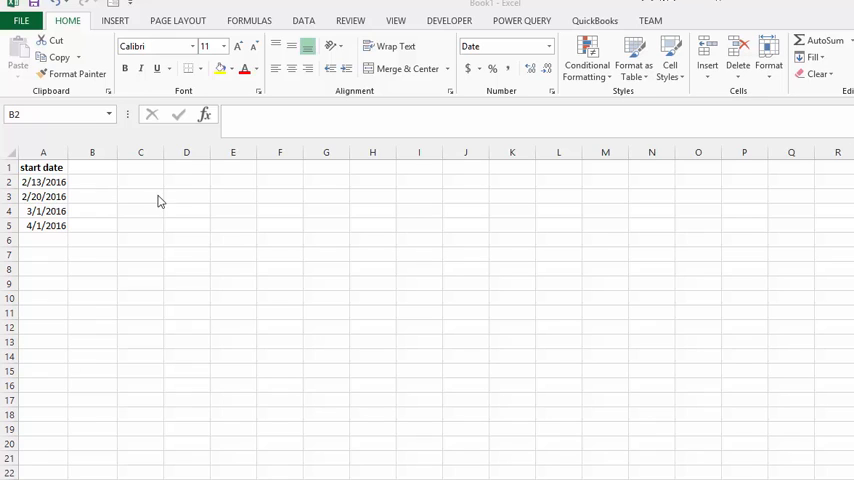
mouse_move(88, 244)
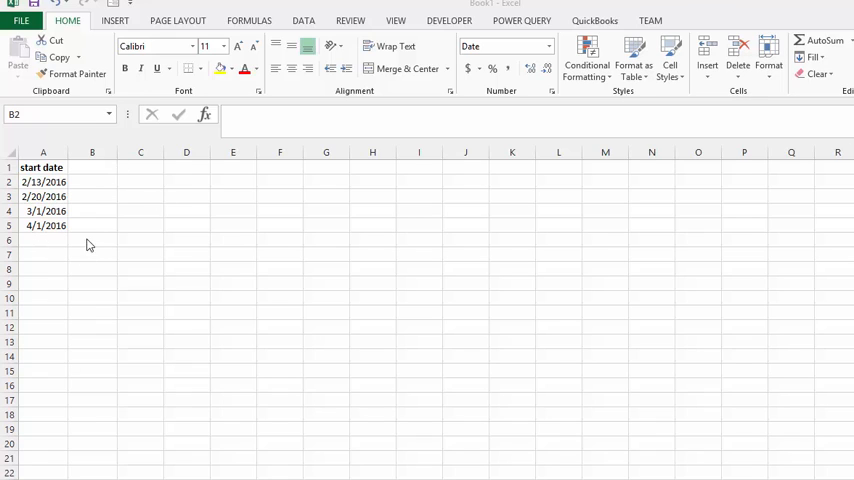
mouse_move(84, 188)
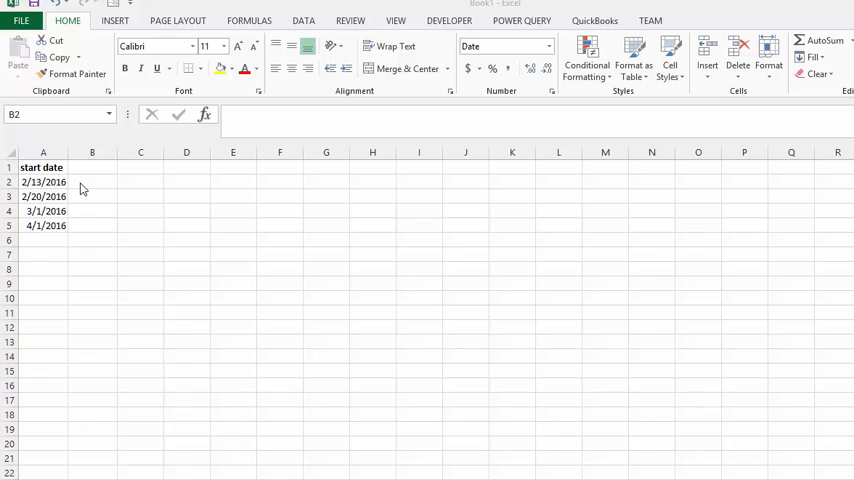
Enter =A2+90 in B2 and copy it down so B2:B5 show 5/13/2016 through 6/30/2016.
left_click(92, 182)
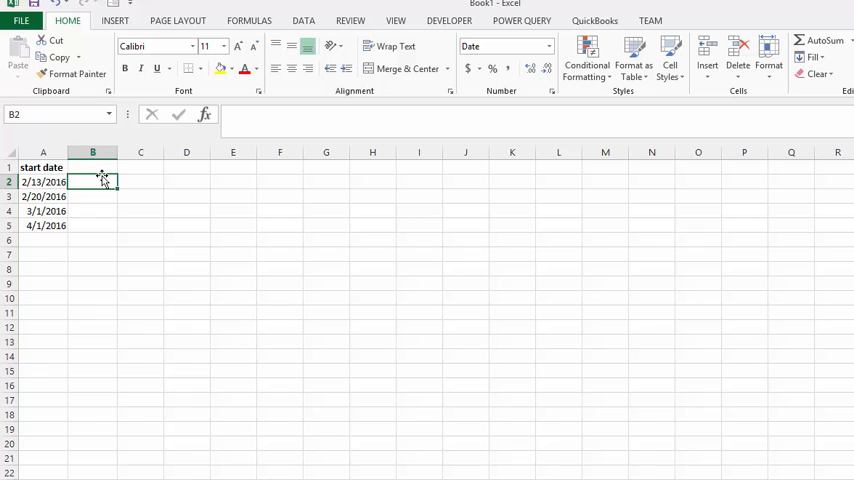
type("=A2")
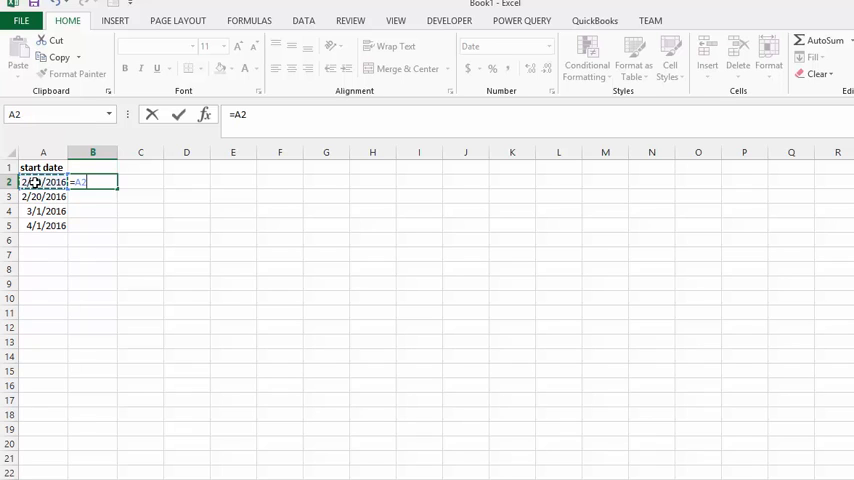
type("+")
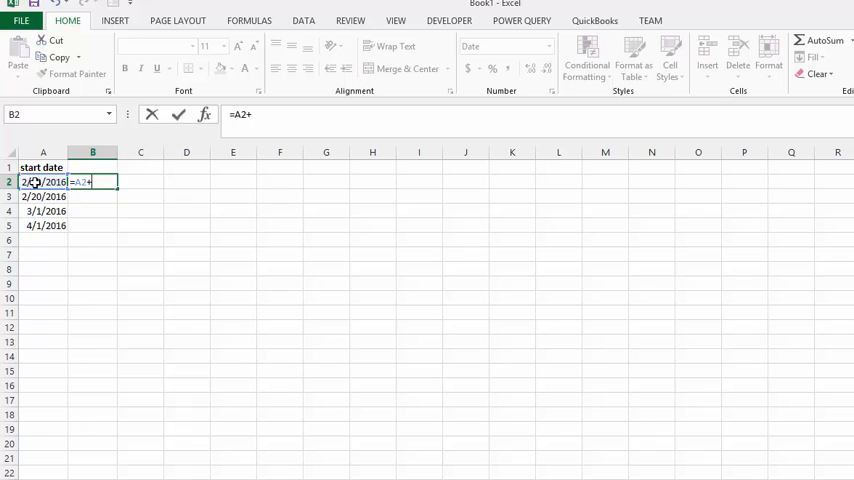
type("90")
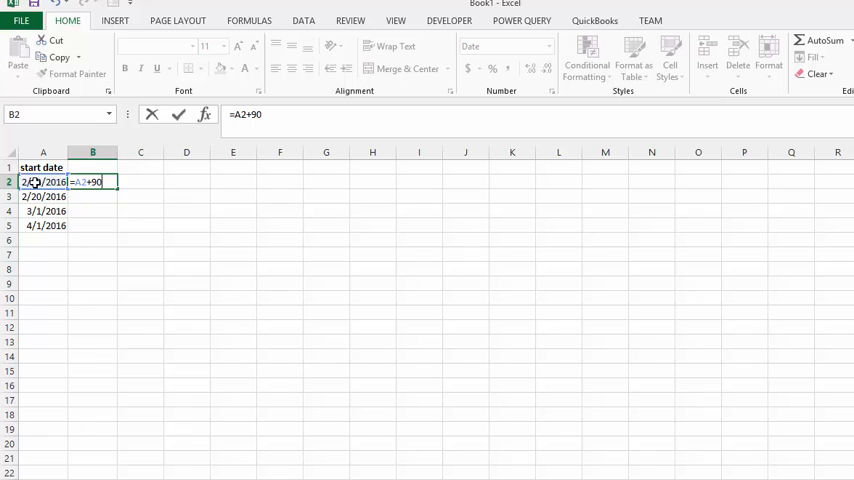
key("Return")
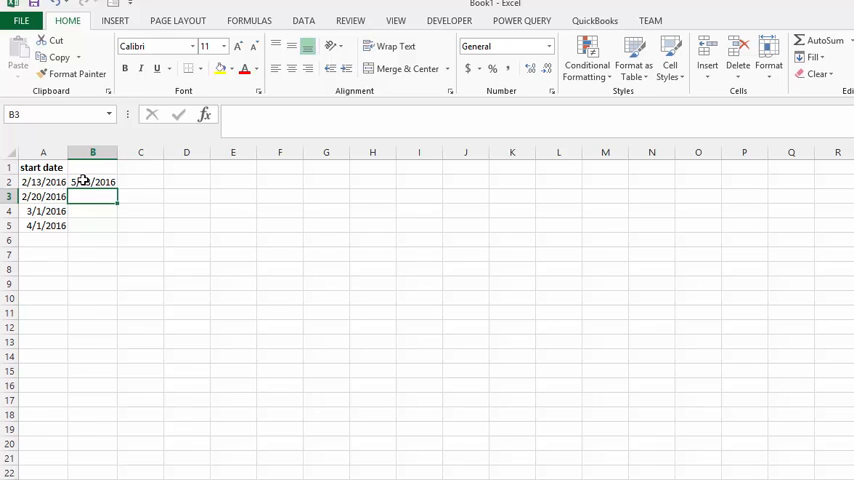
left_click(92, 180)
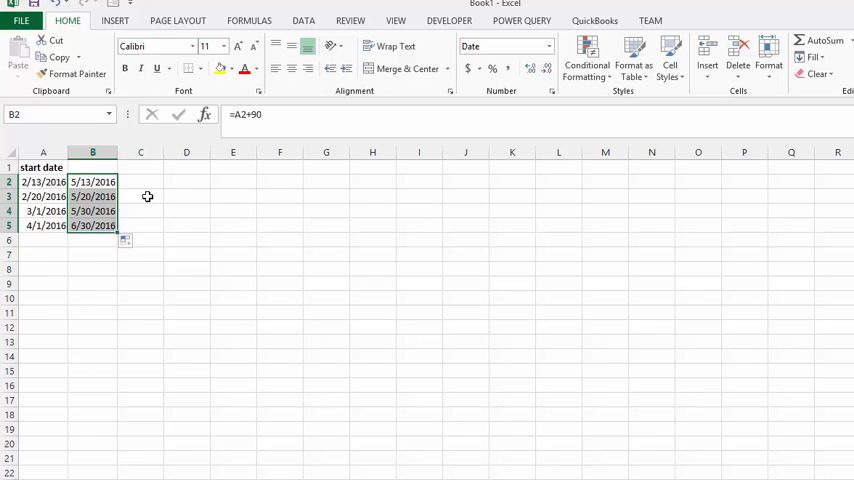
Start the =A2+60 formula in C2 for the first 60-day date, not yet confirmed.
left_click(140, 180)
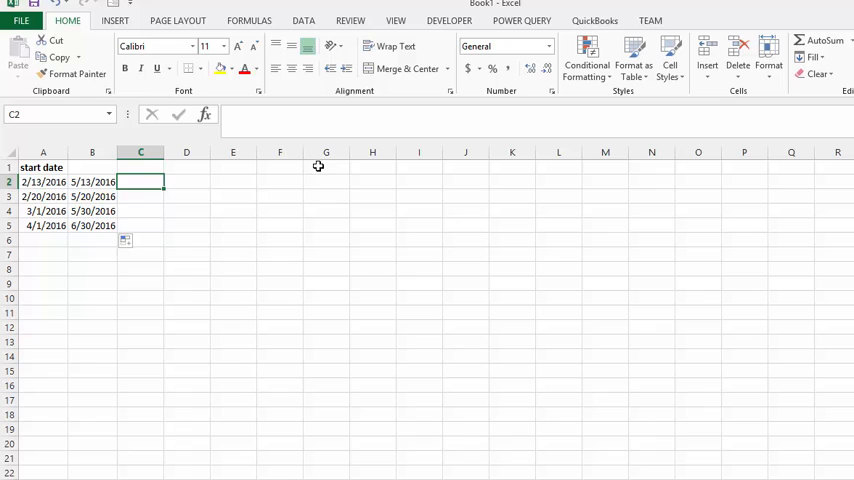
mouse_move(332, 168)
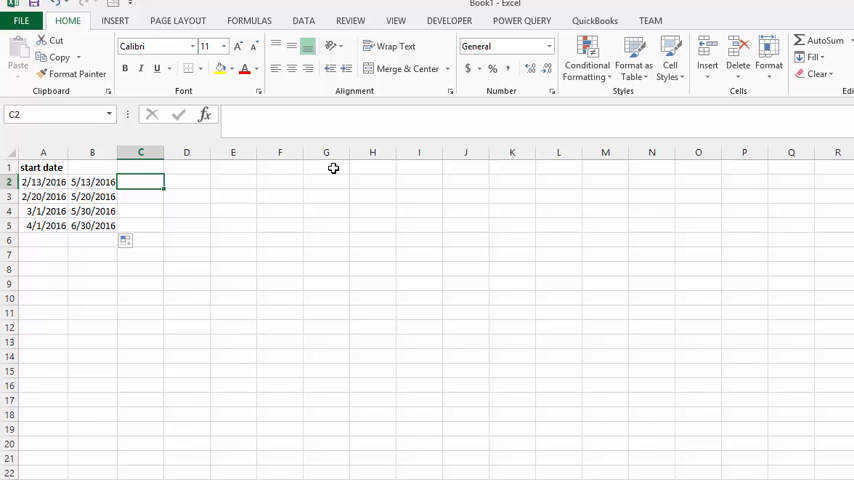
type("=")
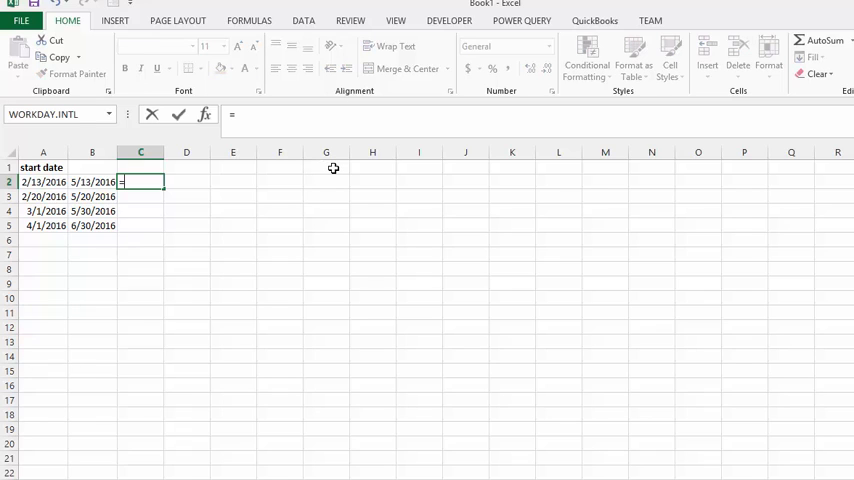
mouse_move(40, 182)
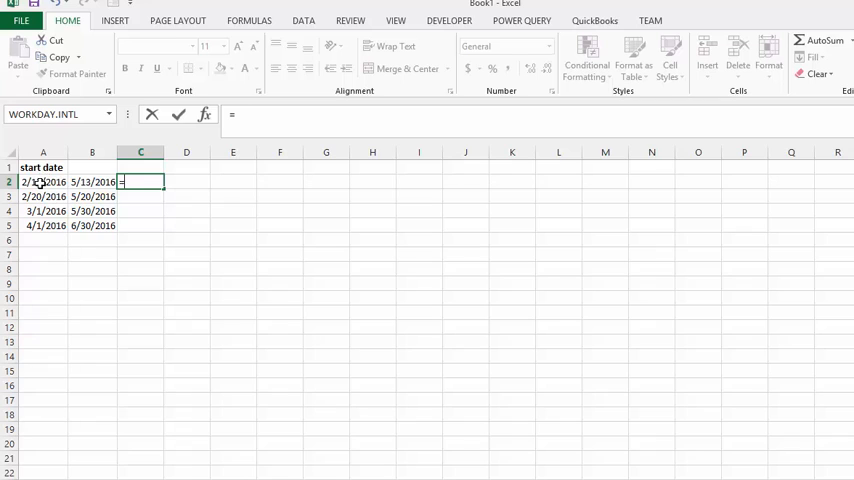
type("A2+")
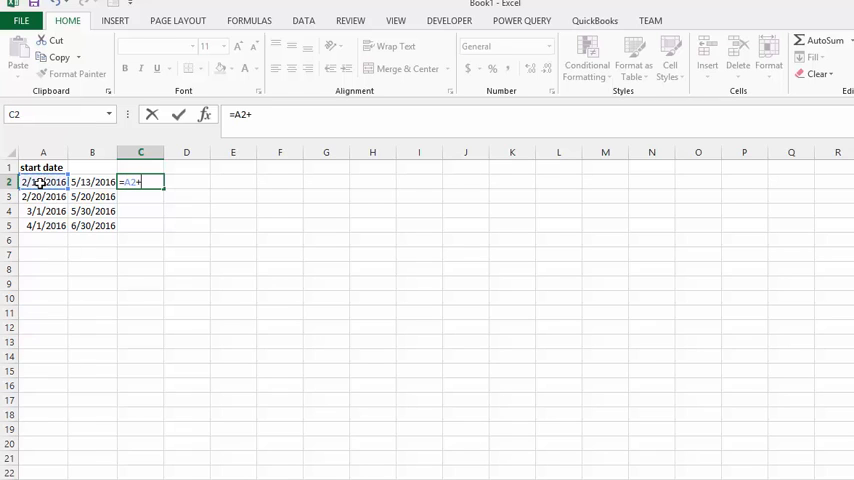
type("60")
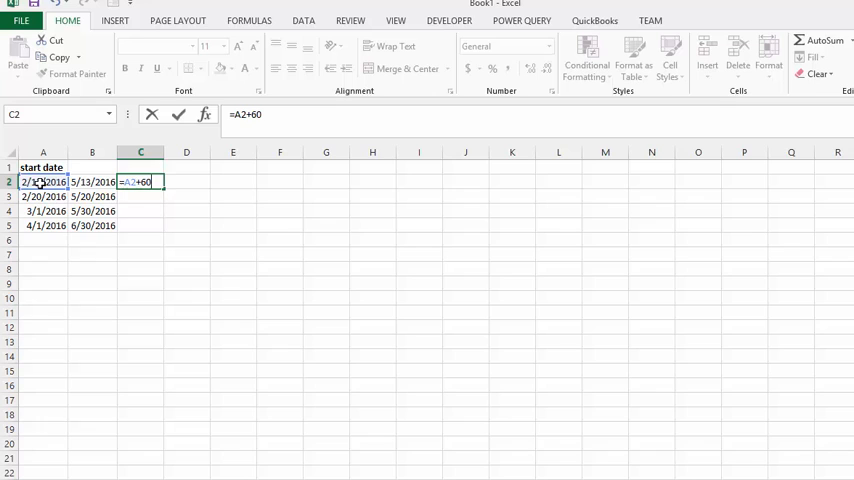